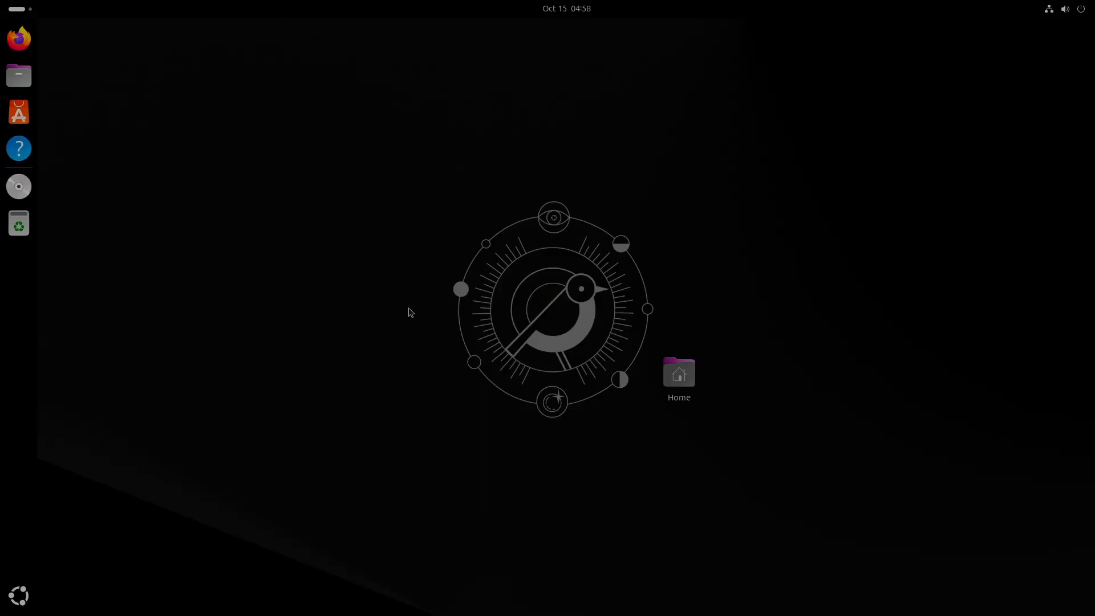
- Launch App Center from the dock so its Explore page of featured snaps loads
{"action": "left_click", "coordinate": [18, 595]}
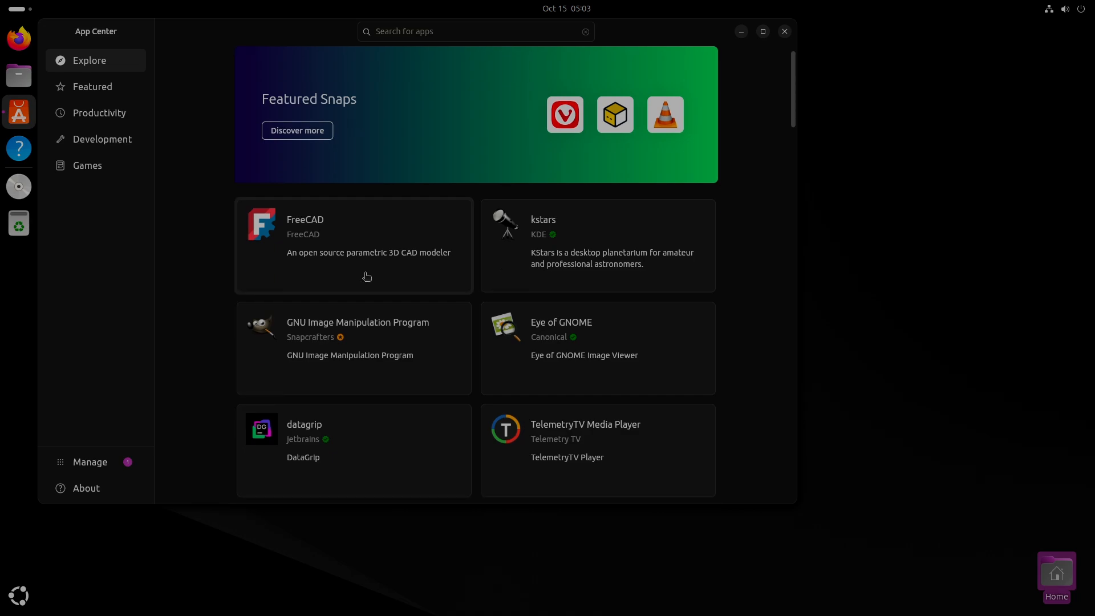
- Log back in, drag the Home icon to the desktop's bottom-right corner, then start Firefox
{"action": "scroll", "scroll_direction": "down", "scroll_amount": 3}
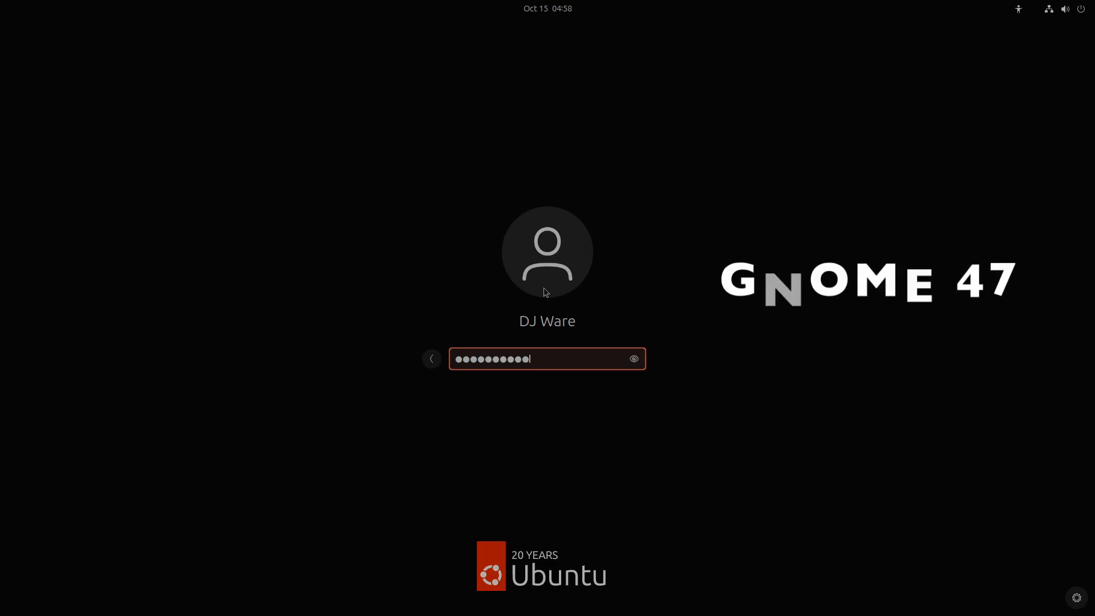
{"action": "key", "text": "Return"}
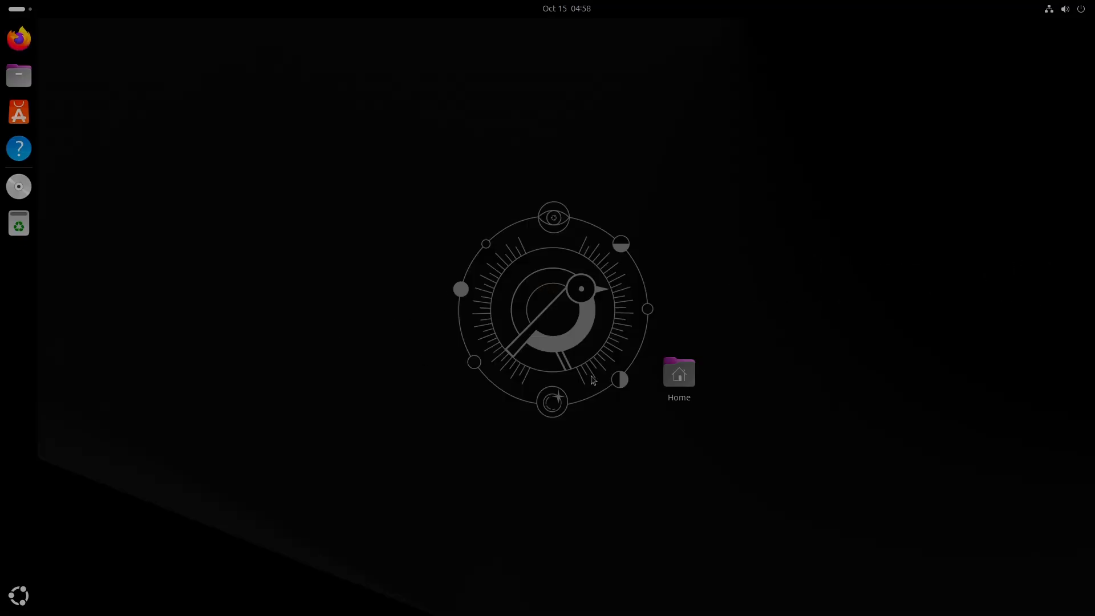
{"action": "left_click_drag", "start_coordinate": [677, 371], "coordinate": [994, 547]}
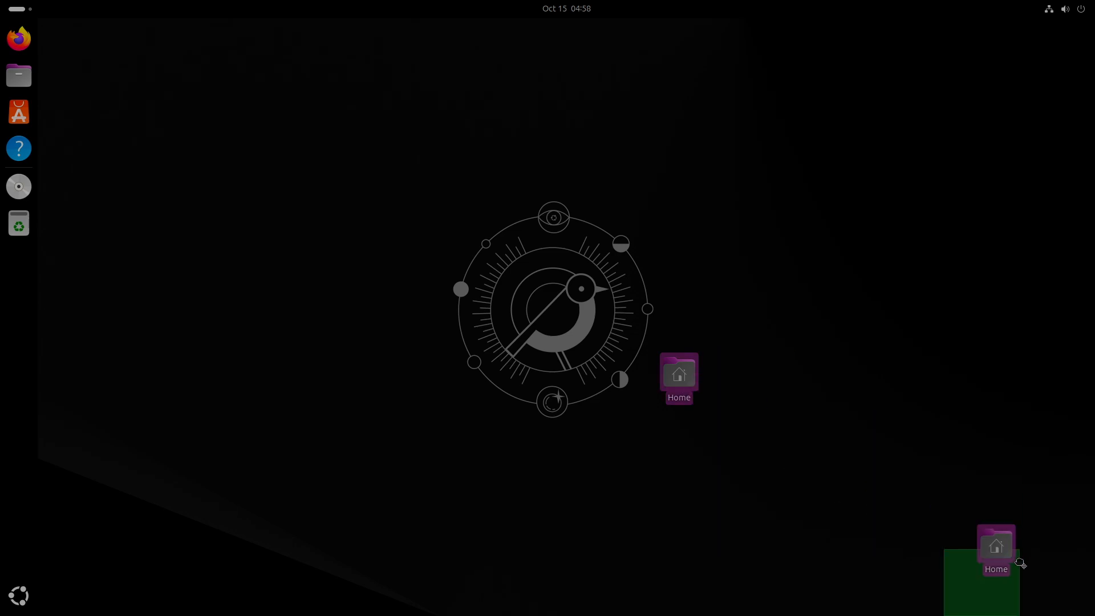
{"action": "left_click_drag", "start_coordinate": [677, 377], "coordinate": [1056, 573]}
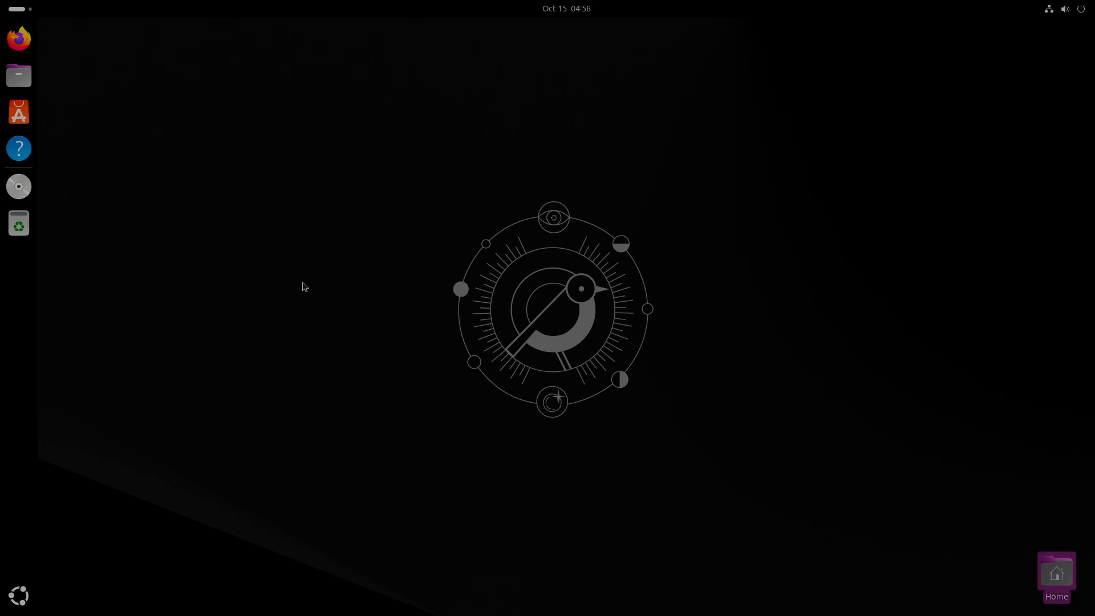
{"action": "left_click", "coordinate": [18, 39]}
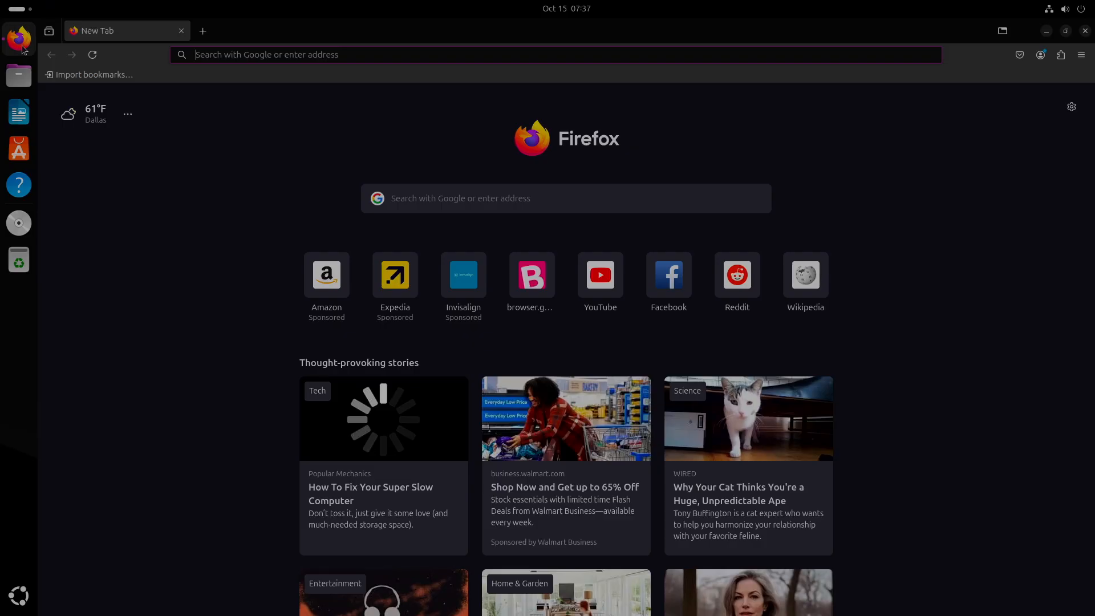
- Show Firefox's Help options from the main menu, including About Firefox and Troubleshoot Mode
{"action": "left_click", "coordinate": [1080, 55]}
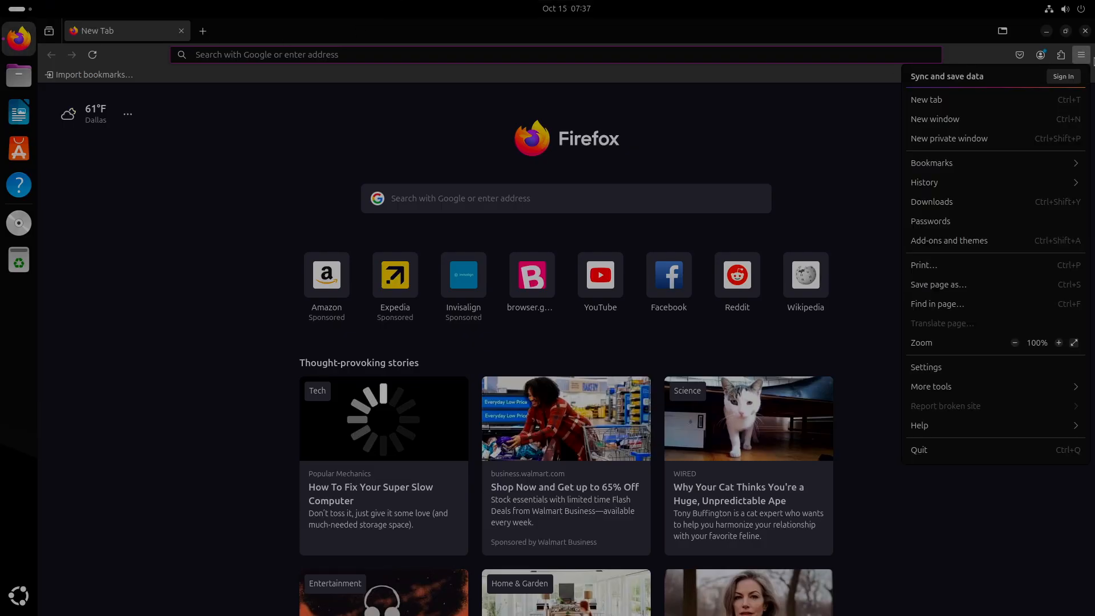
{"action": "left_click", "coordinate": [919, 425]}
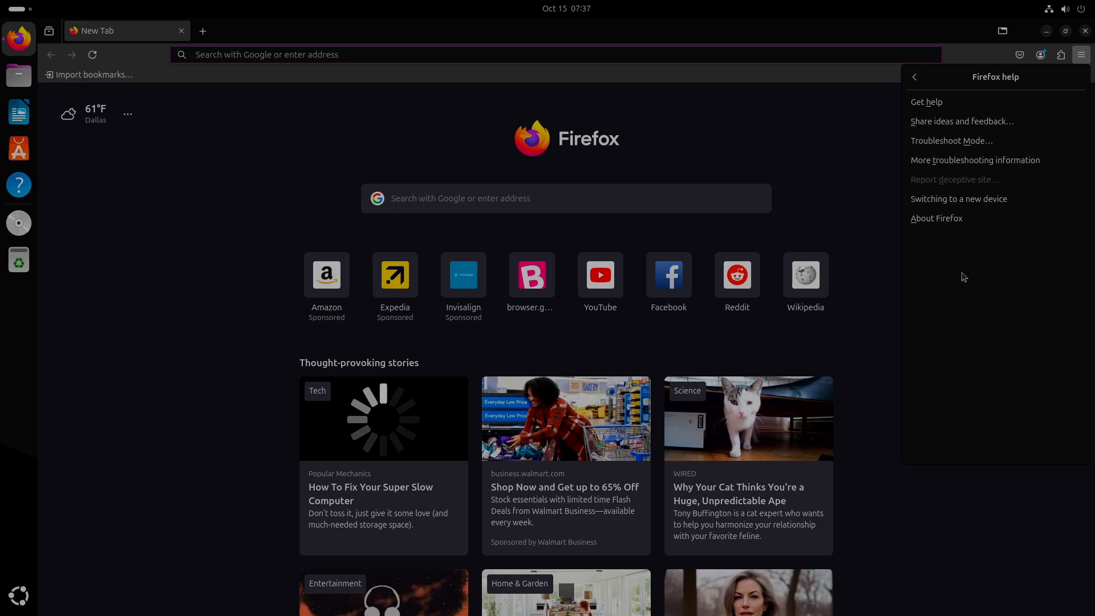
{"action": "left_click", "coordinate": [935, 218]}
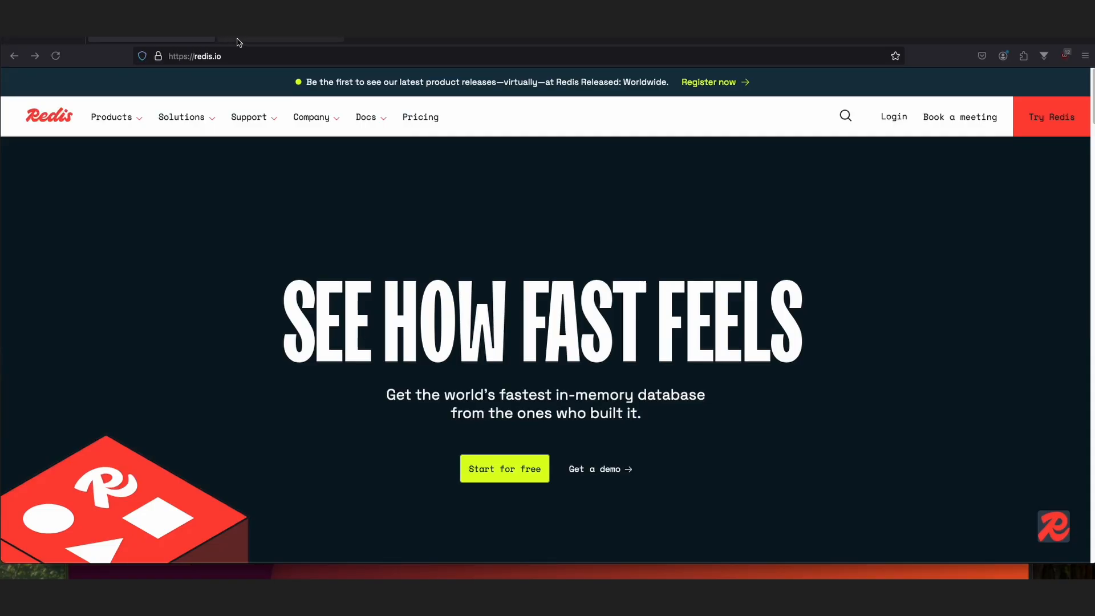
- View the Redis Essentials plan's detailed pricing by database size and replication, then go back
{"action": "left_click", "coordinate": [421, 116]}
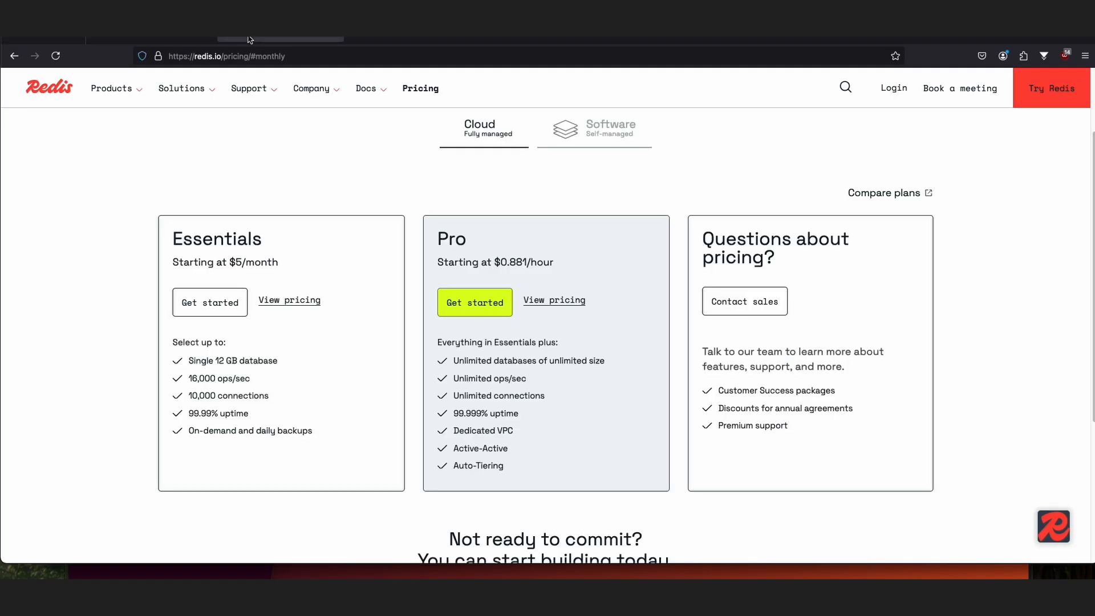
{"action": "left_click", "coordinate": [111, 87]}
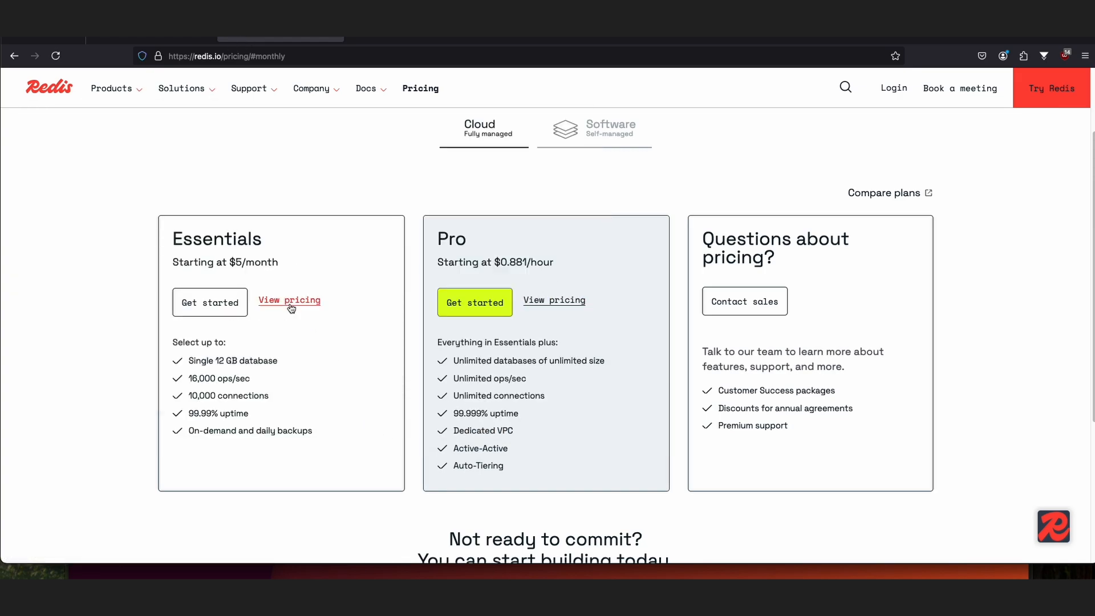
{"action": "left_click", "coordinate": [288, 300]}
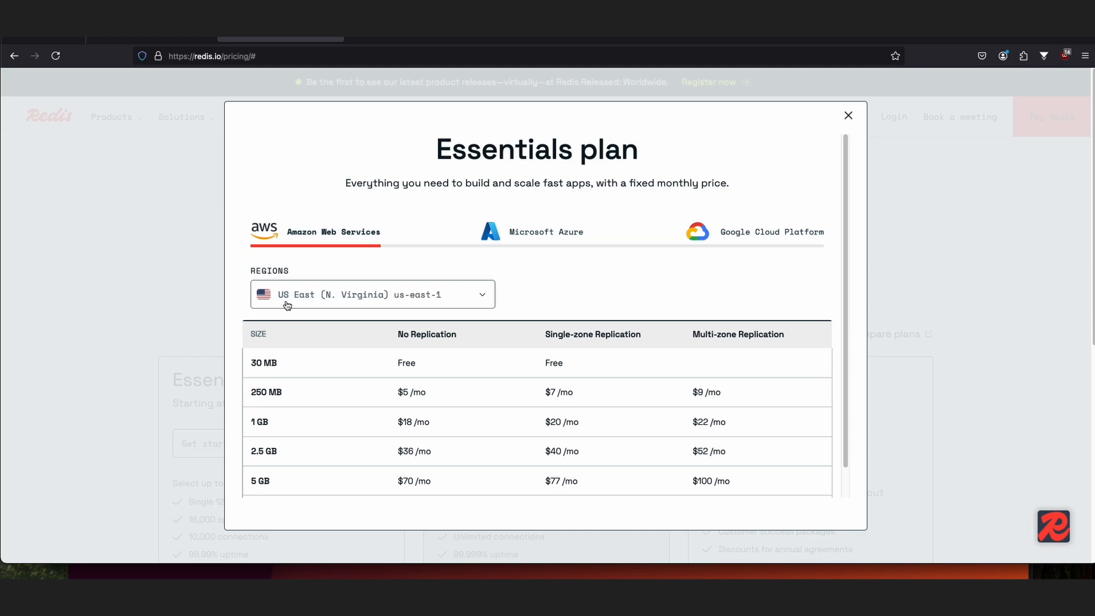
{"action": "mouse_move", "coordinate": [135, 198]}
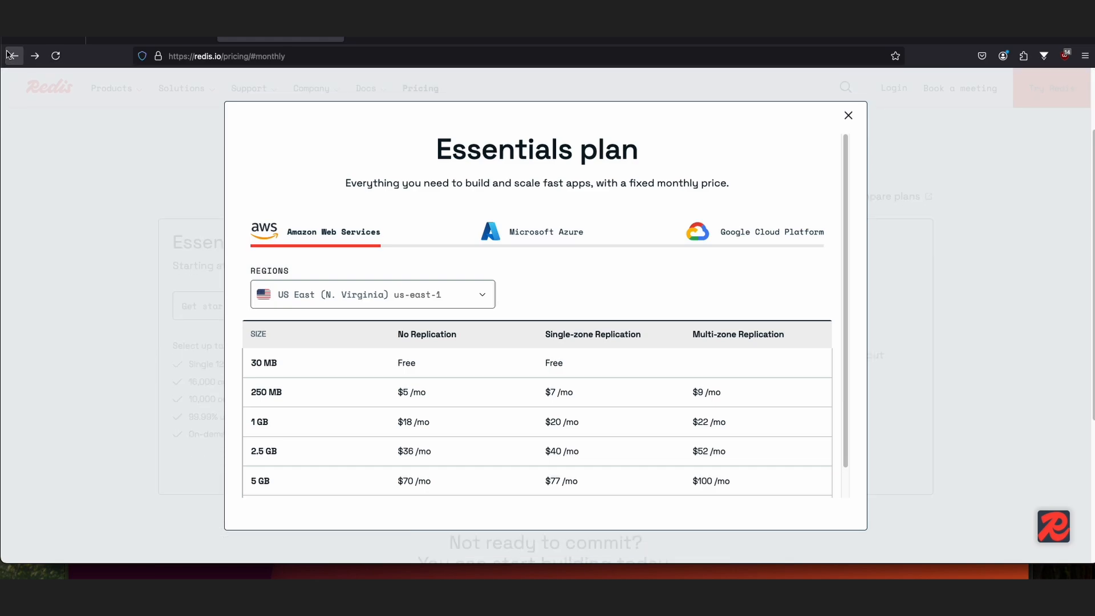
{"action": "left_click", "coordinate": [14, 56]}
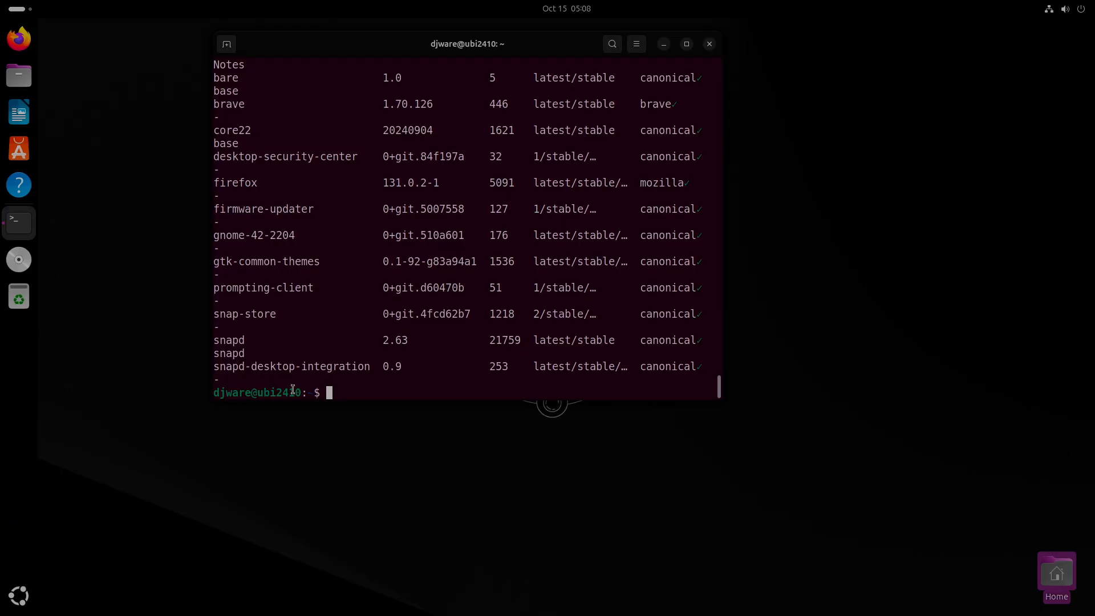
- Switch to the terminal showing snap list output with Firefox and snapd versions and channels
{"action": "left_click", "coordinate": [19, 259]}
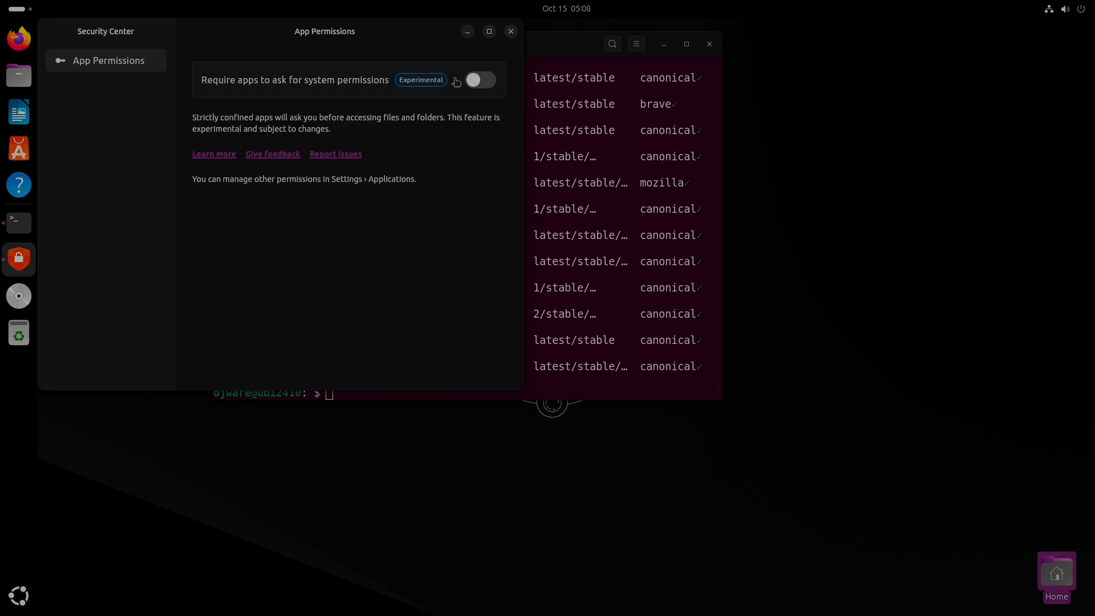
- Turn on 'Require apps to ask for system permissions' and authenticate with the password
{"action": "left_click", "coordinate": [480, 79]}
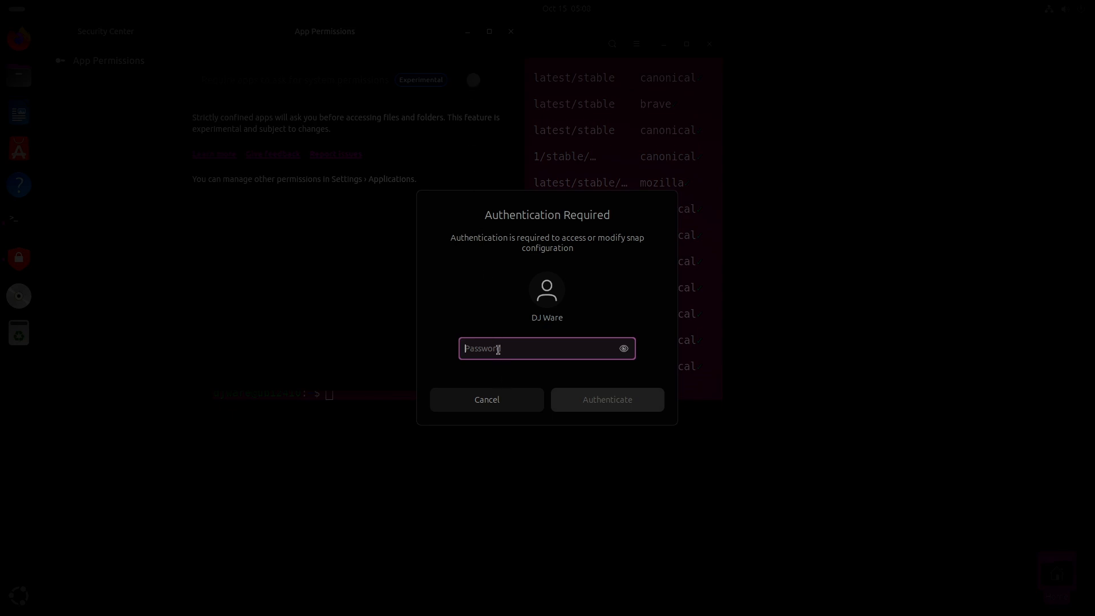
{"action": "type", "text": "password"}
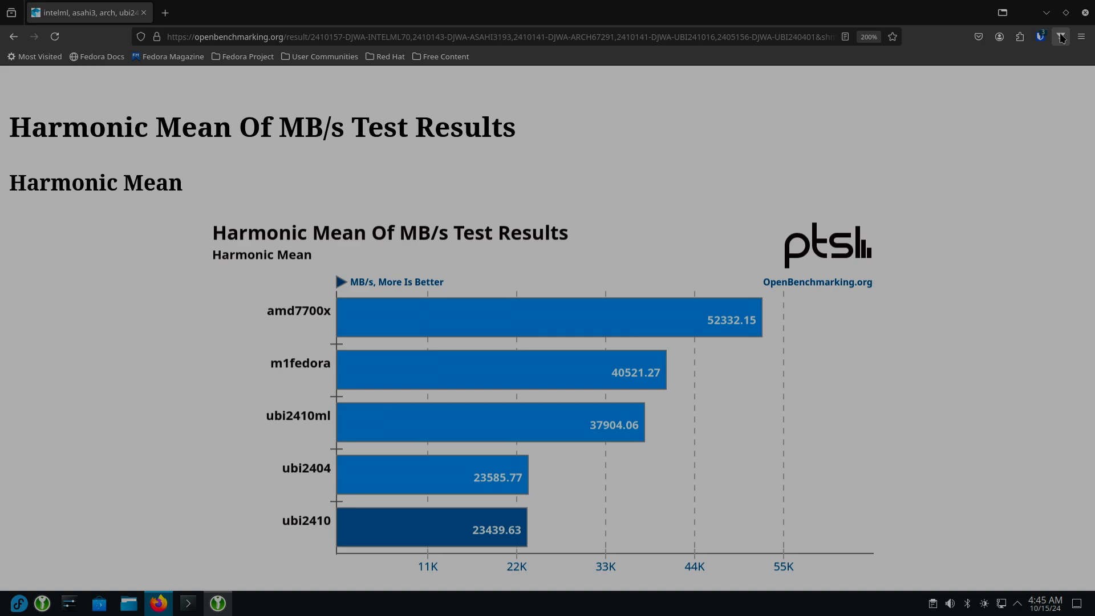
- Scroll past the Harmonic Mean MB/s and Bogo Ops/s charts to the Geometric Mean Of CPU Massive Tests
{"action": "scroll", "scroll_direction": "down", "scroll_amount": 3}
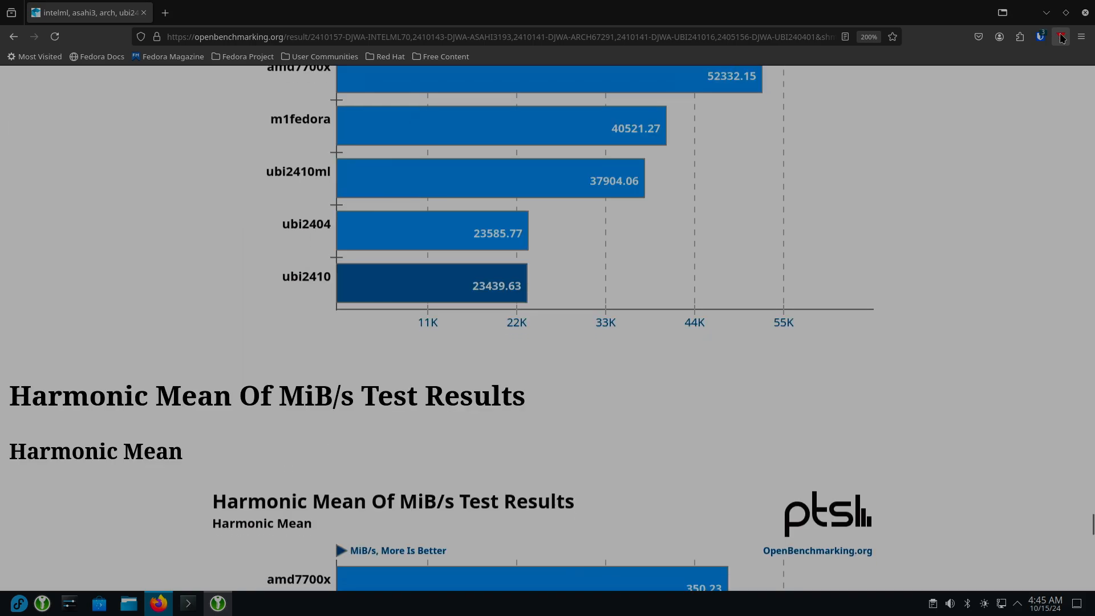
{"action": "scroll", "scroll_direction": "down", "scroll_amount": 3}
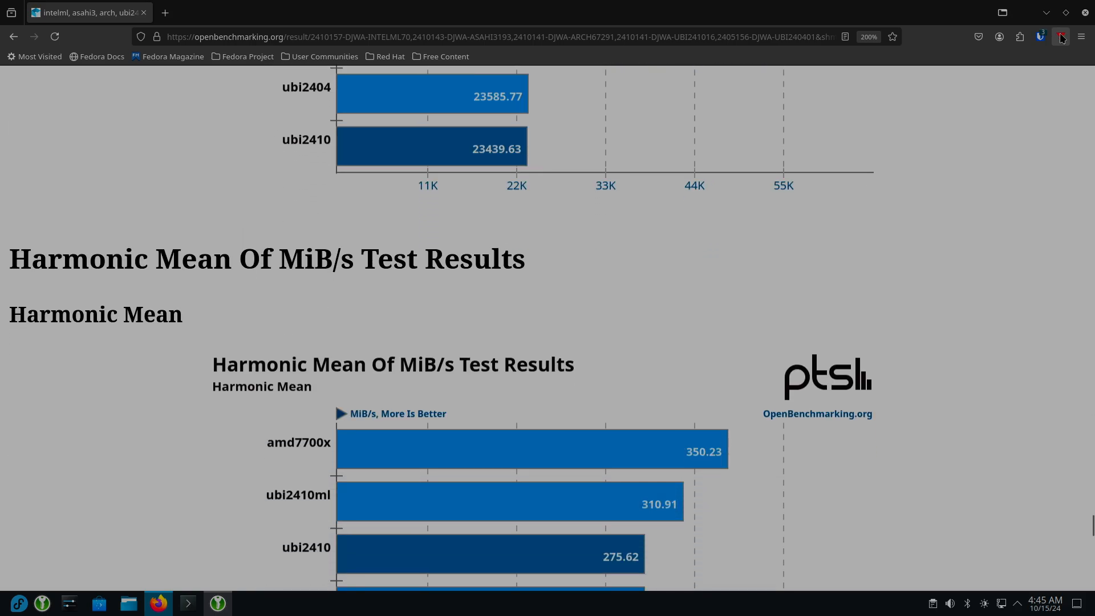
{"action": "scroll", "scroll_direction": "down", "scroll_amount": 3}
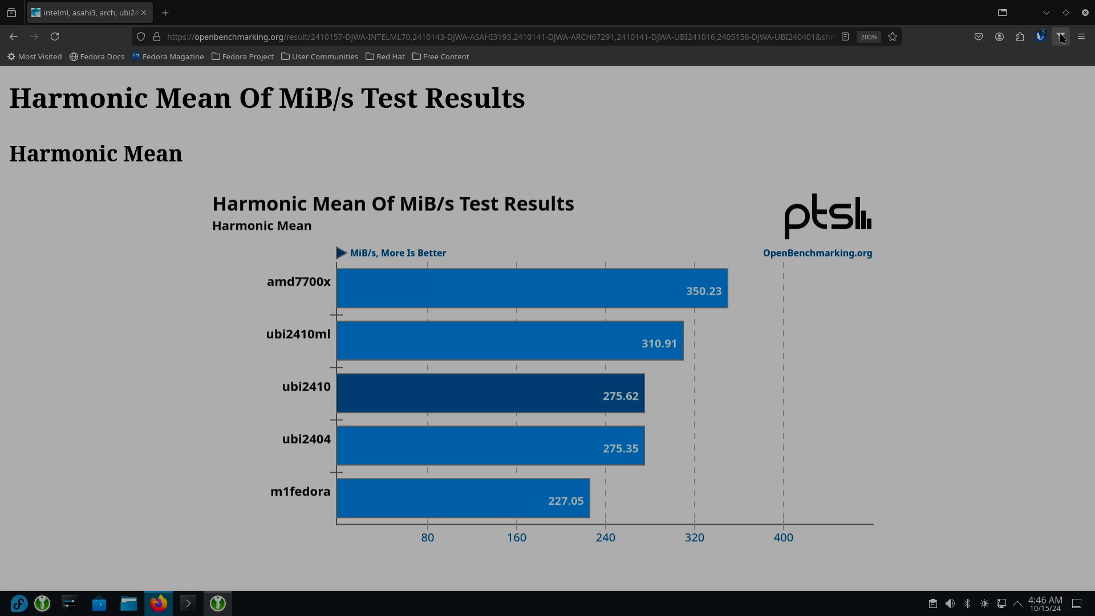
{"action": "scroll", "scroll_direction": "down", "scroll_amount": 3}
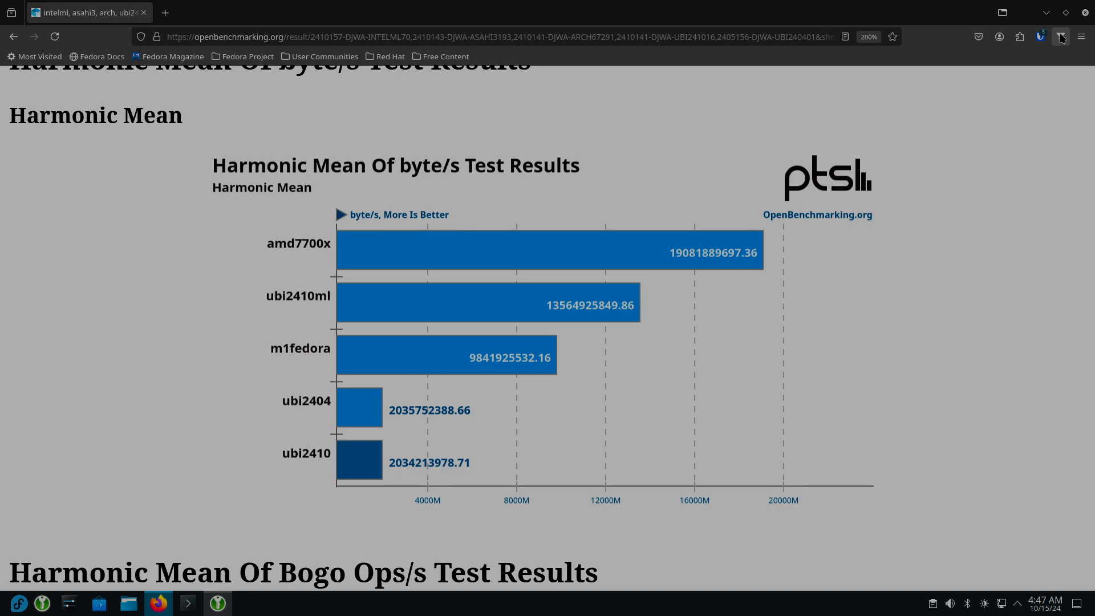
{"action": "scroll", "scroll_direction": "down", "scroll_amount": 3}
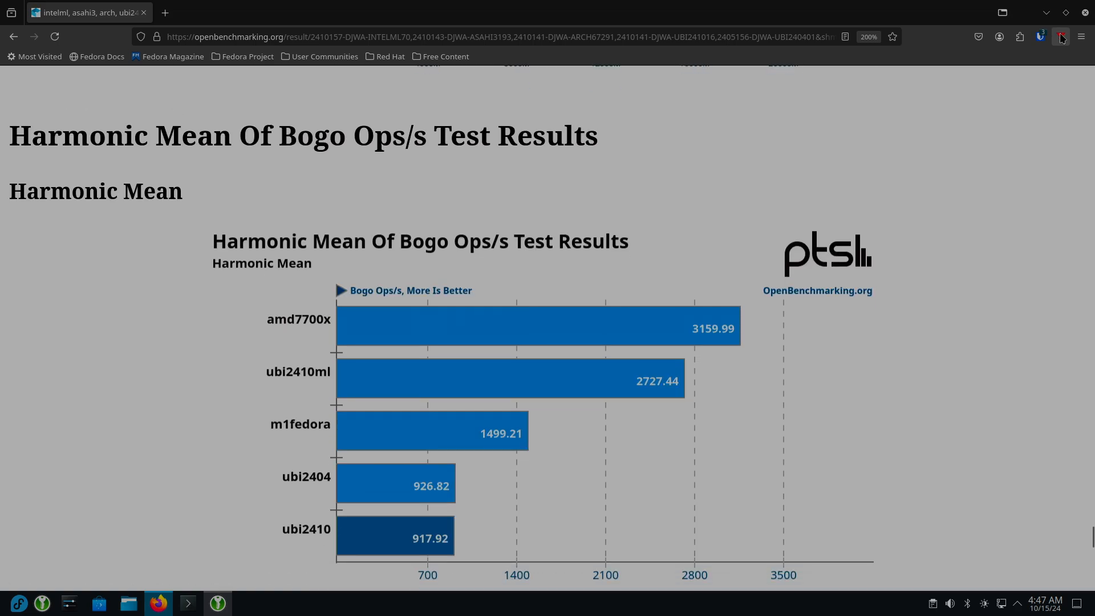
{"action": "scroll", "scroll_direction": "down", "scroll_amount": 3}
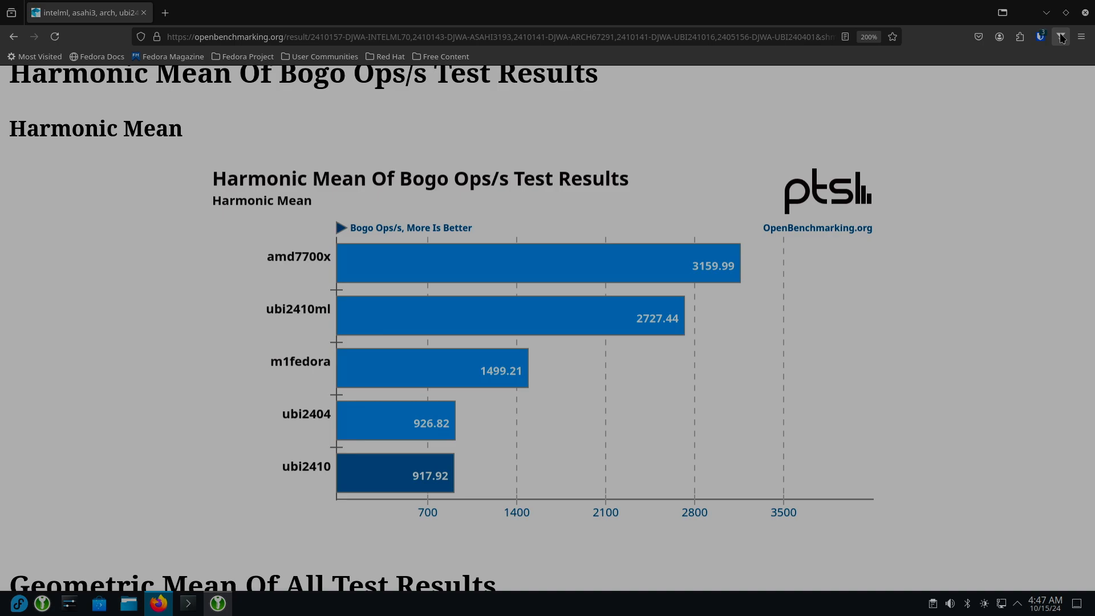
{"action": "scroll", "scroll_direction": "down", "scroll_amount": 3}
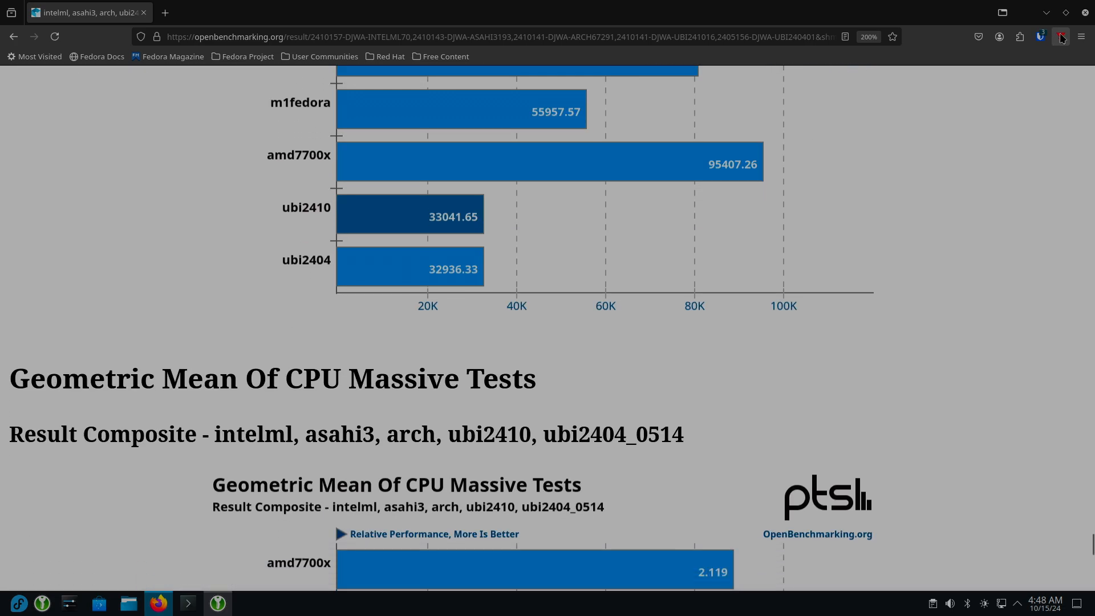
- Scroll through the CPU Massive, Common Kernel and Memory geometric mean charts led by amd7700x
{"action": "scroll", "scroll_direction": "down", "scroll_amount": 3}
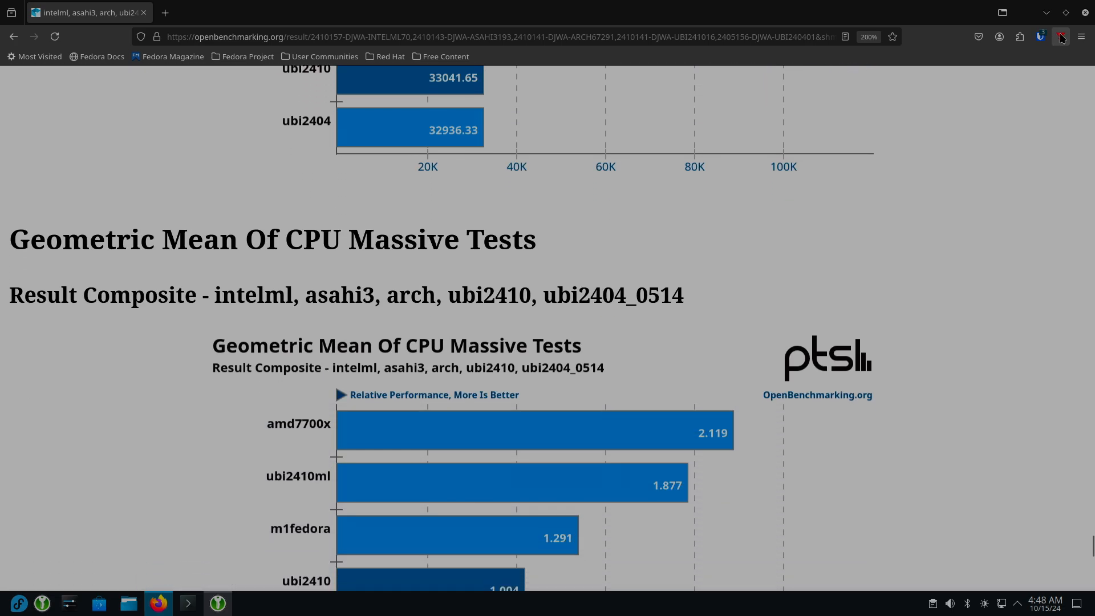
{"action": "scroll", "scroll_direction": "down", "scroll_amount": 3}
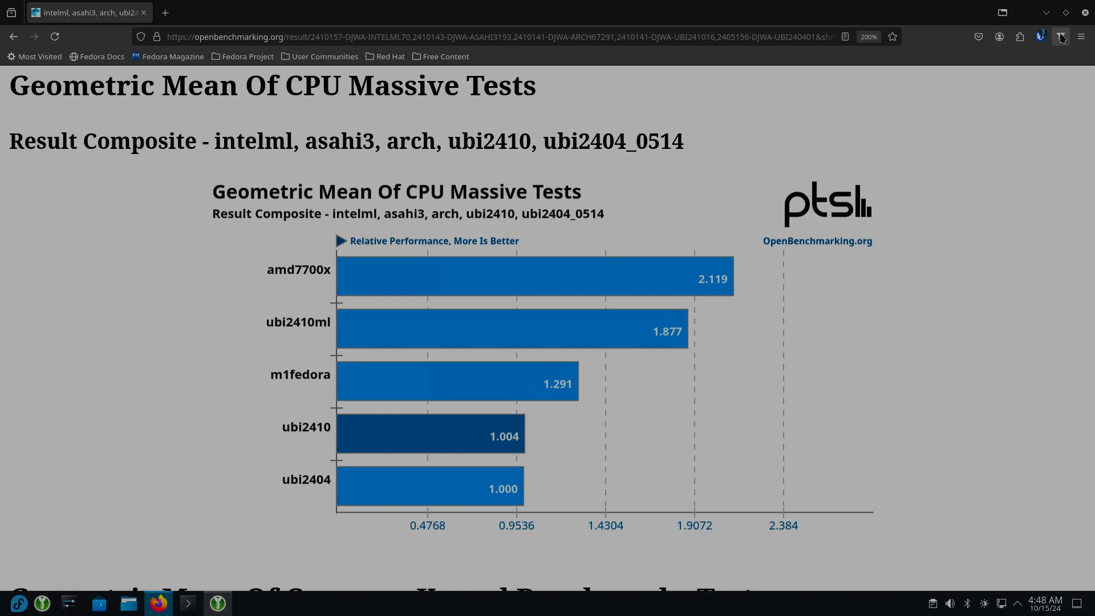
{"action": "scroll", "scroll_direction": "down", "scroll_amount": 3}
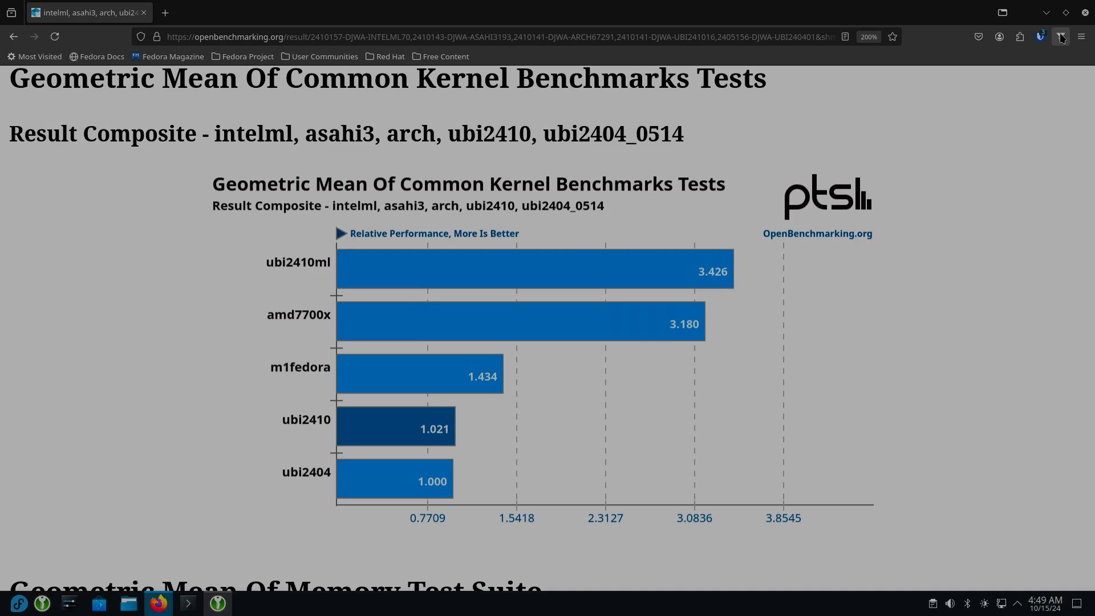
{"action": "scroll", "scroll_direction": "down", "scroll_amount": 3}
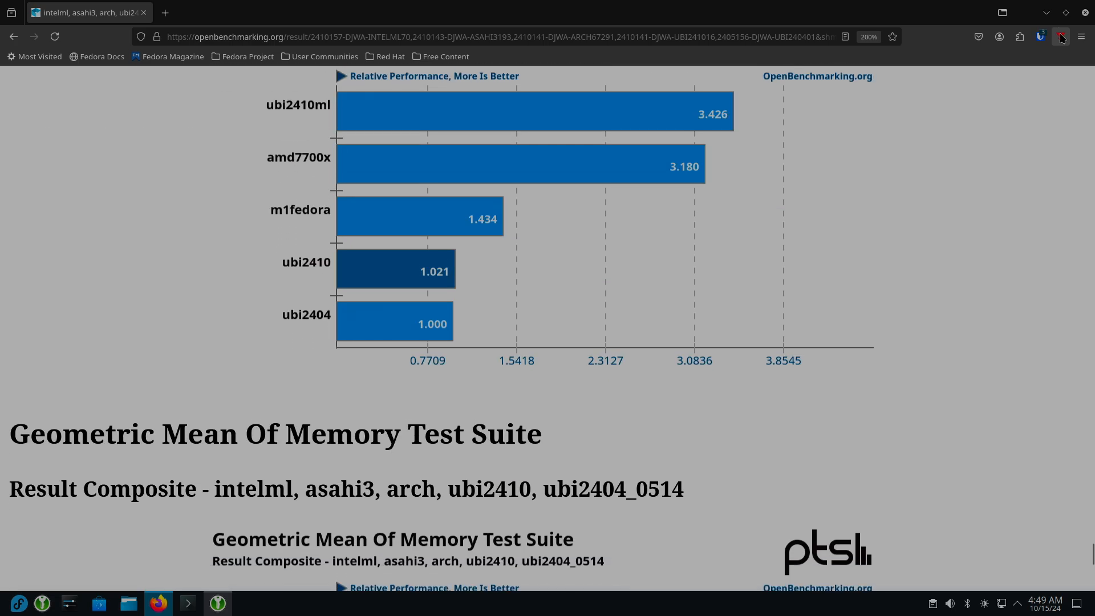
{"action": "scroll", "scroll_direction": "down", "scroll_amount": 3}
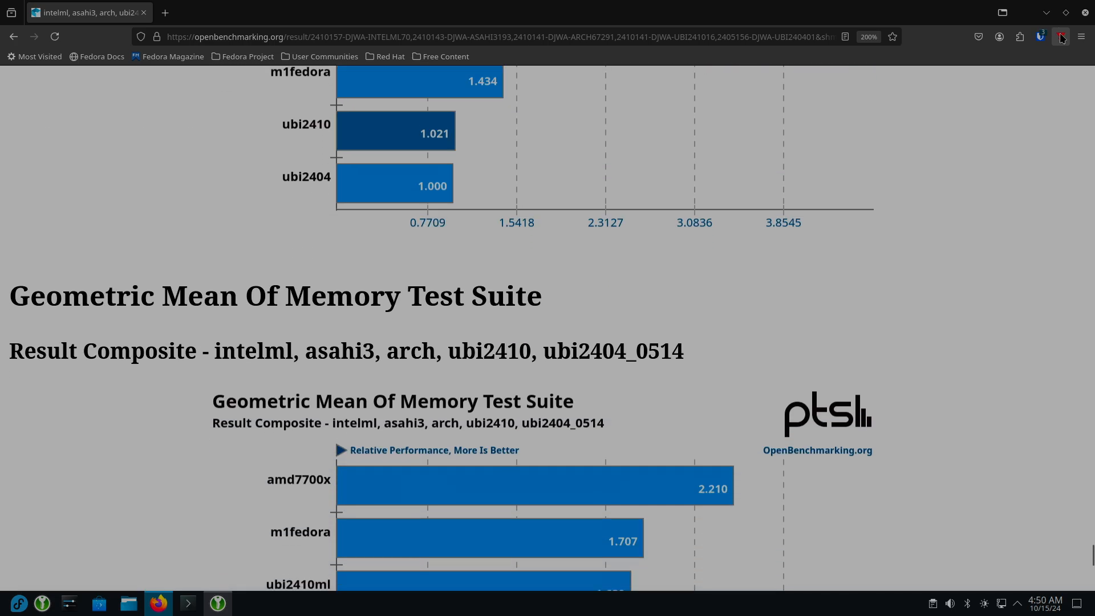
{"action": "scroll", "scroll_direction": "down", "scroll_amount": 3}
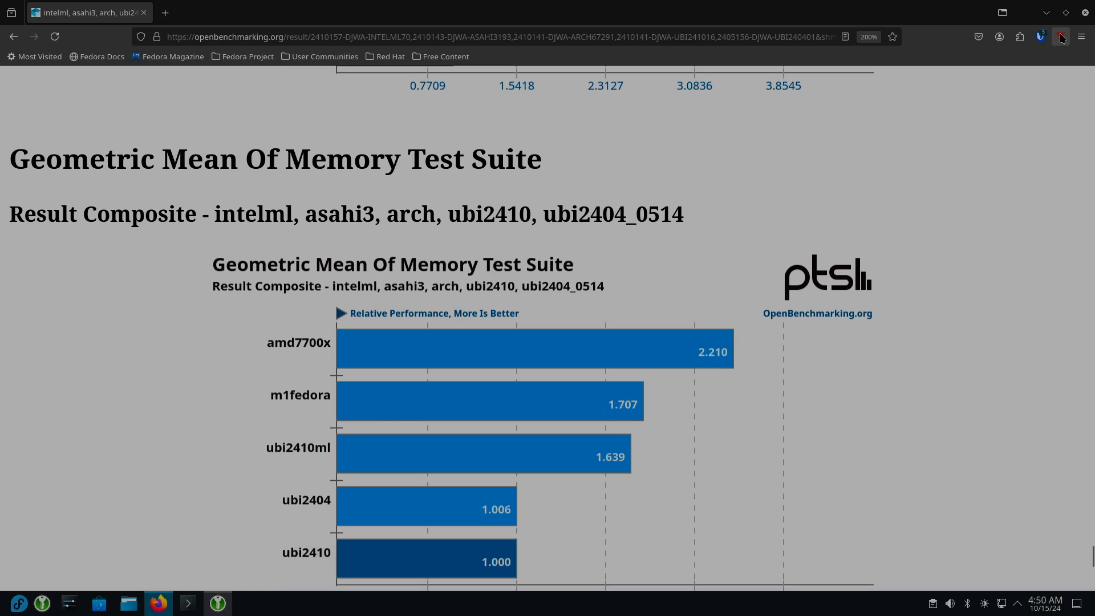
- Continue past the Server CPU and Single-Threaded composites to the Number Of First Place Finishes heading
{"action": "scroll", "scroll_direction": "down", "scroll_amount": 3}
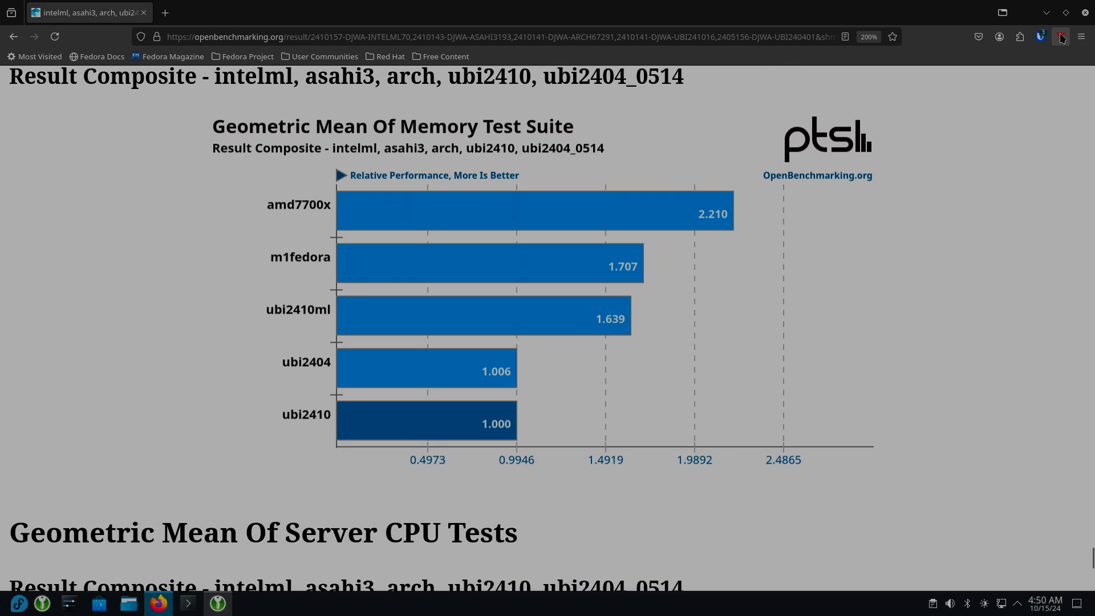
{"action": "scroll", "scroll_direction": "down", "scroll_amount": 3}
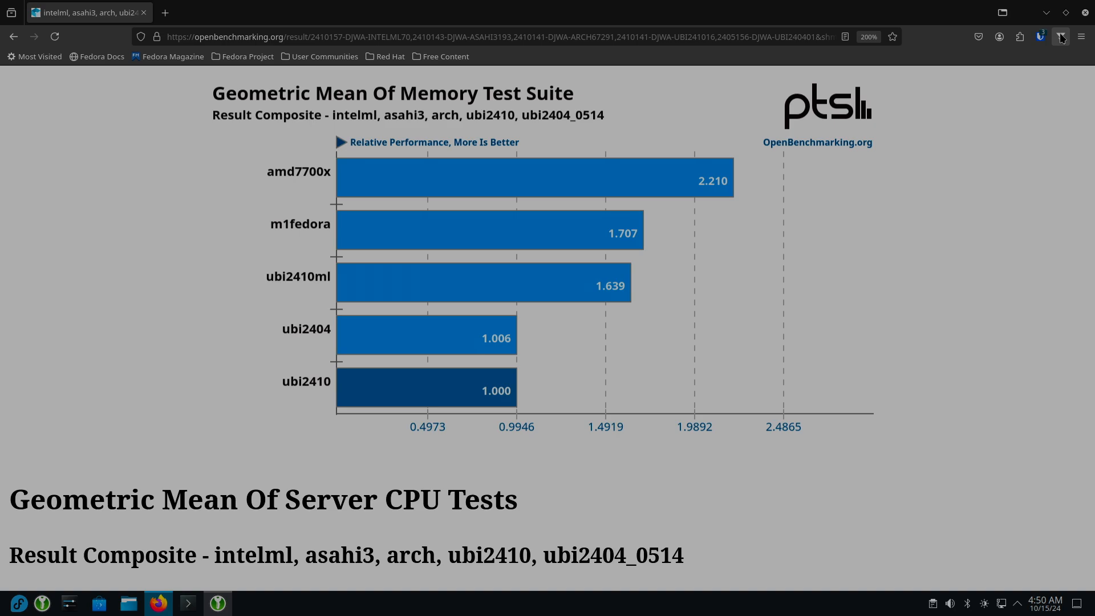
{"action": "scroll", "scroll_direction": "down", "scroll_amount": 3}
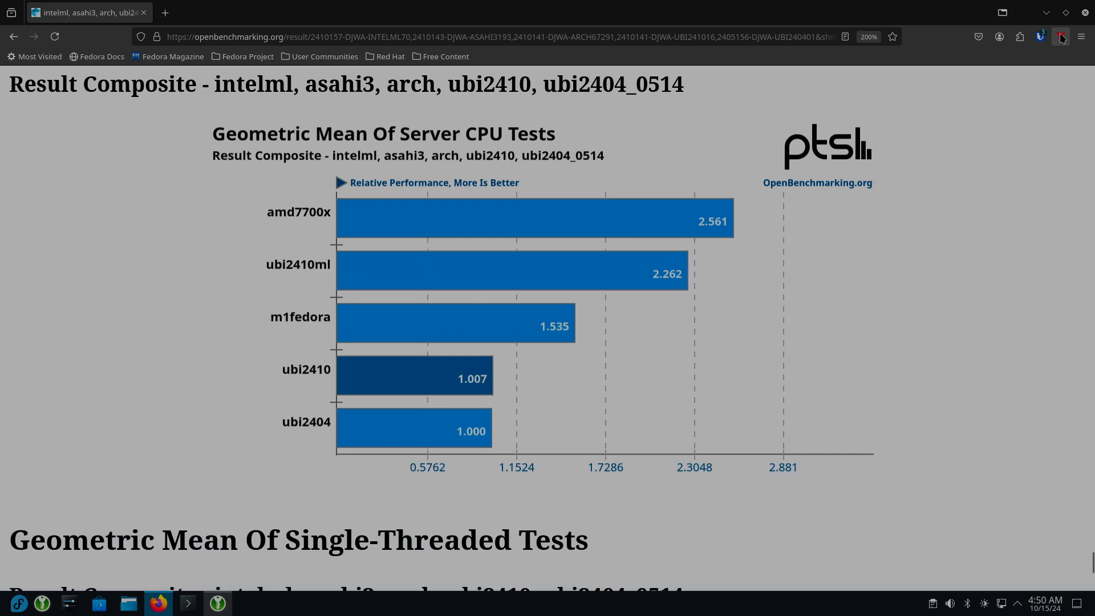
{"action": "scroll", "scroll_direction": "down", "scroll_amount": 3}
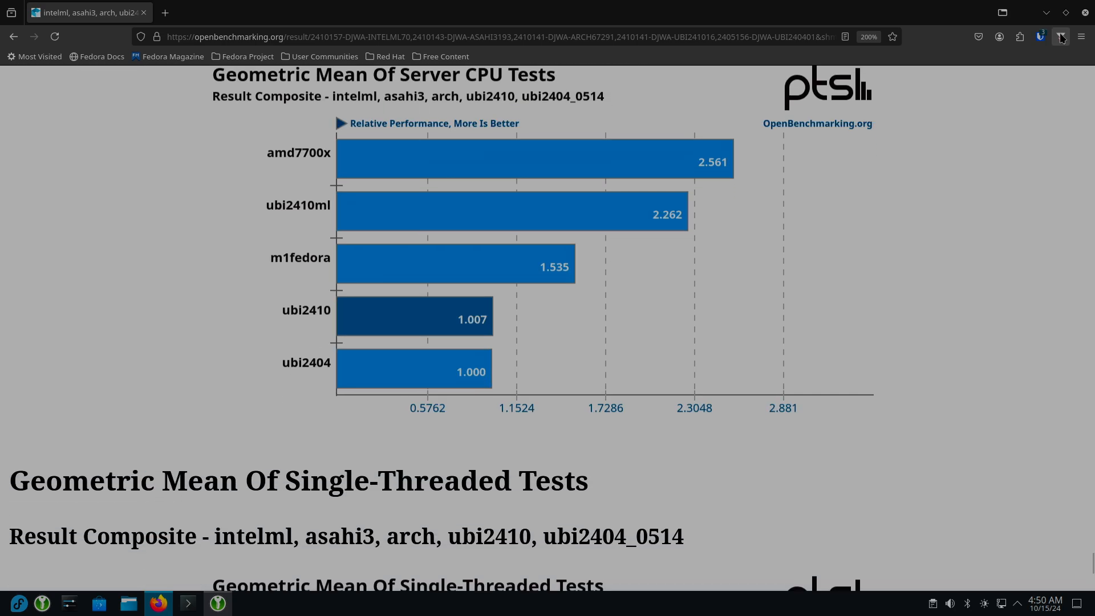
{"action": "scroll", "scroll_direction": "down", "scroll_amount": 3}
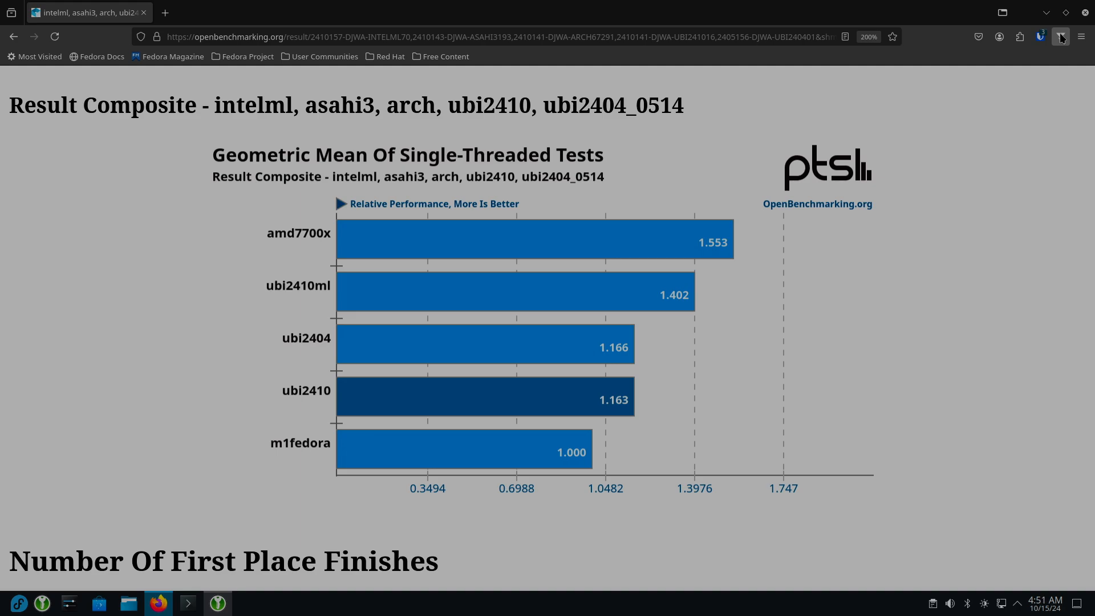
{"action": "scroll", "scroll_direction": "down", "scroll_amount": 3}
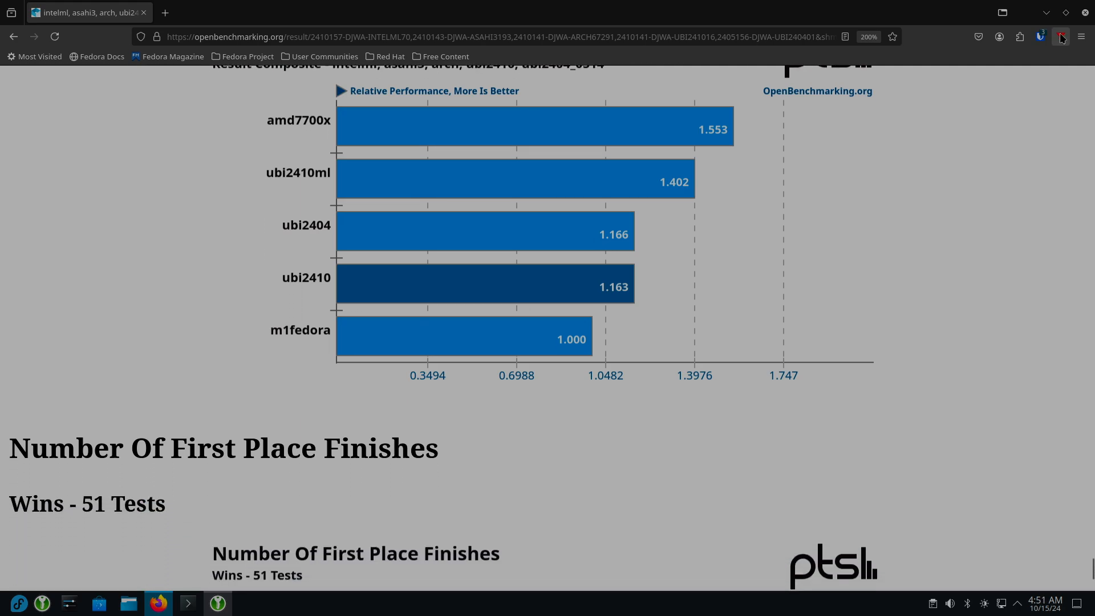
- Scroll to the first-place pie (amd7700x 34 of 51, ubi2410ml 17), then the last-place pie led by ubi2410
{"action": "scroll", "scroll_direction": "down", "scroll_amount": 3}
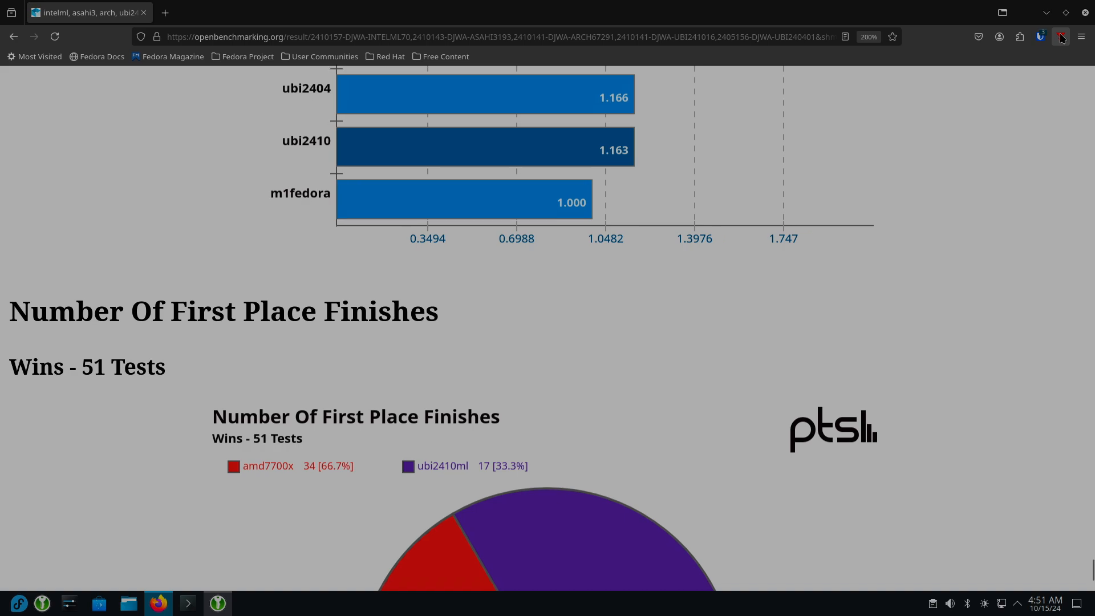
{"action": "scroll", "scroll_direction": "down", "scroll_amount": 3}
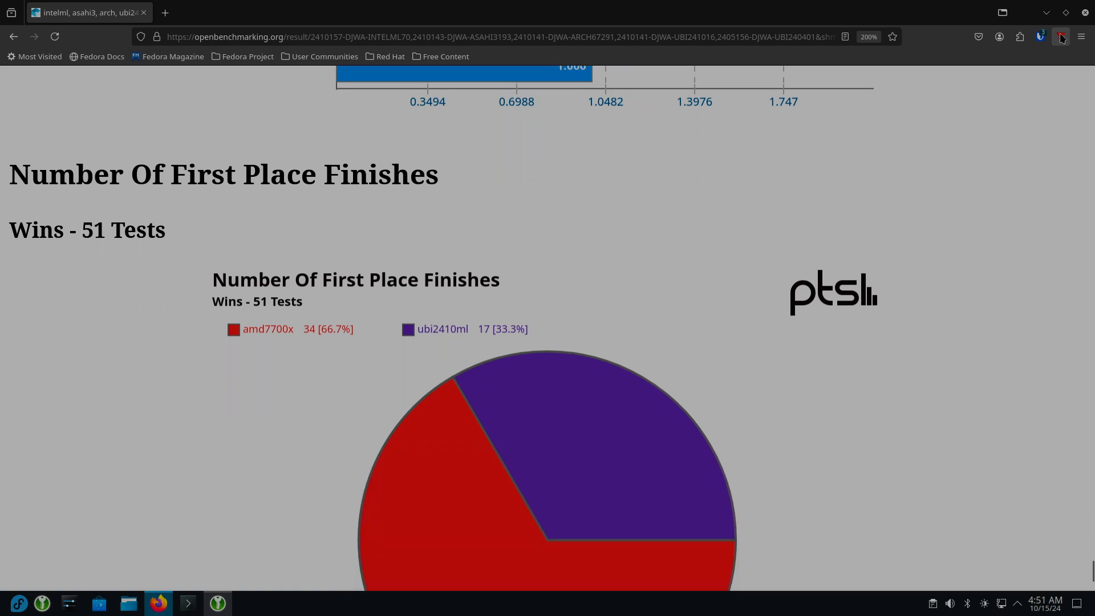
{"action": "scroll", "scroll_direction": "down", "scroll_amount": 3}
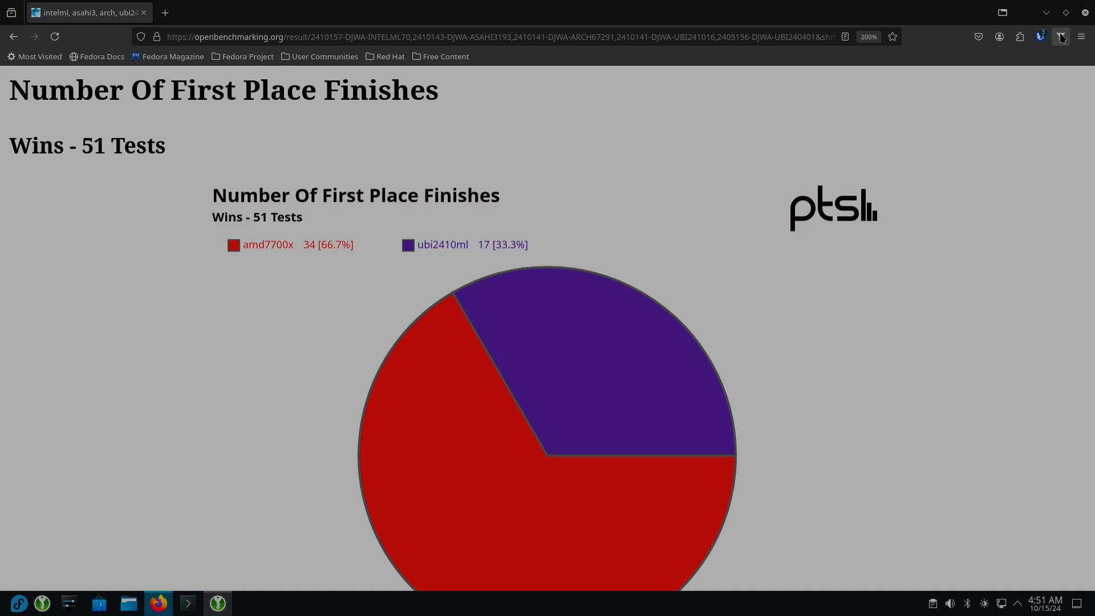
{"action": "scroll", "scroll_direction": "down", "scroll_amount": 3}
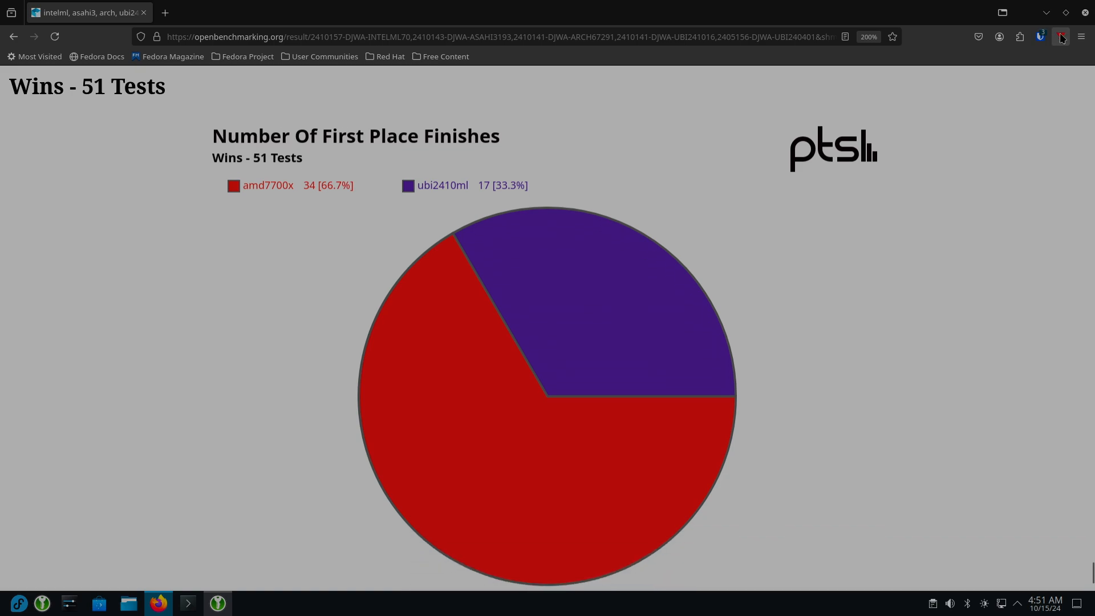
{"action": "scroll", "scroll_direction": "down", "scroll_amount": 3}
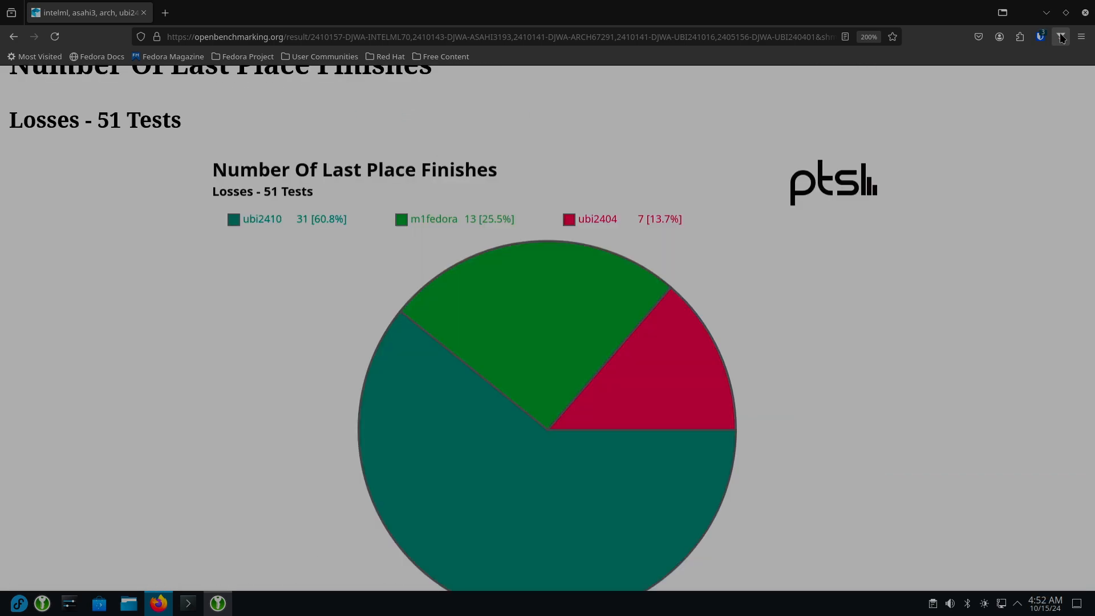